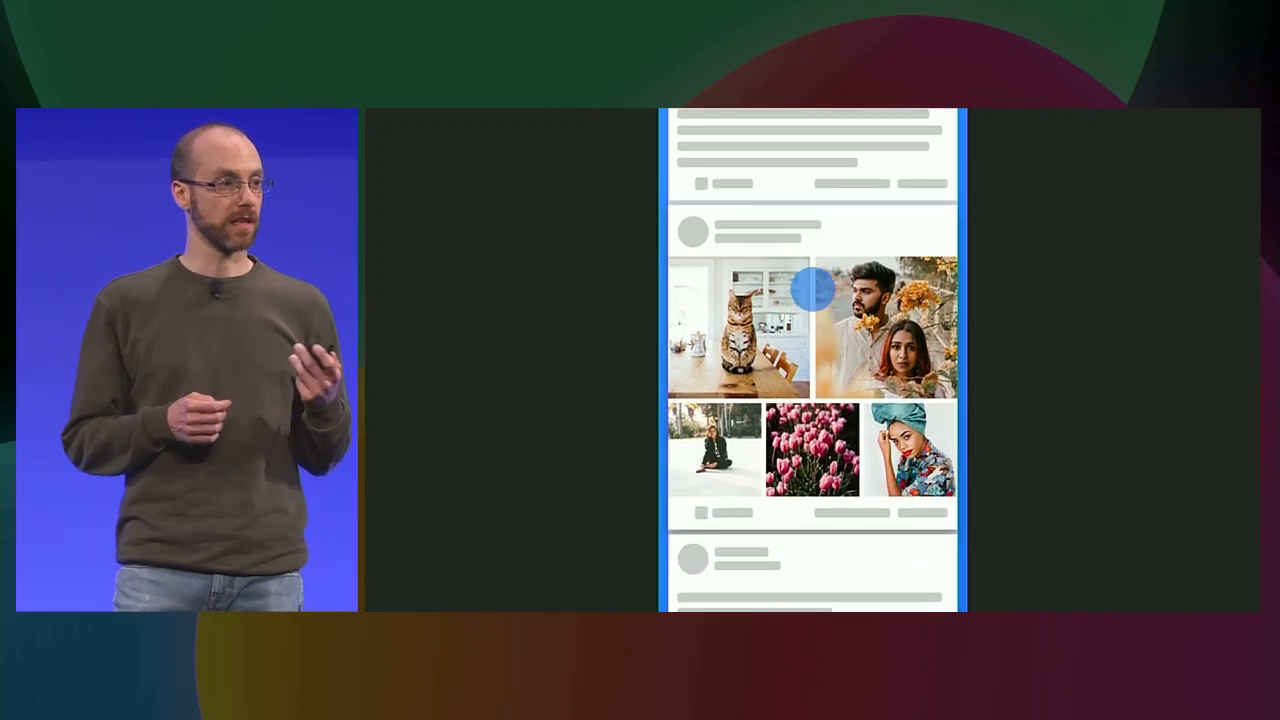
scroll("down", 3)
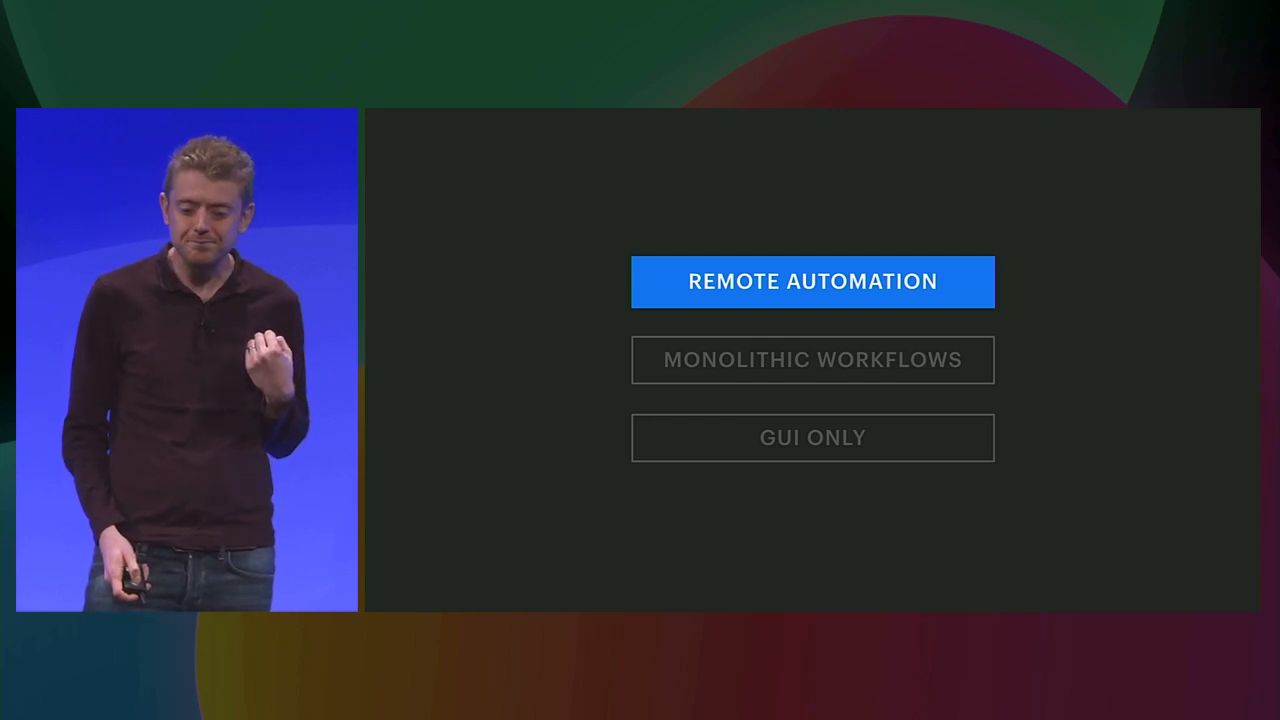
left_click(812, 360)
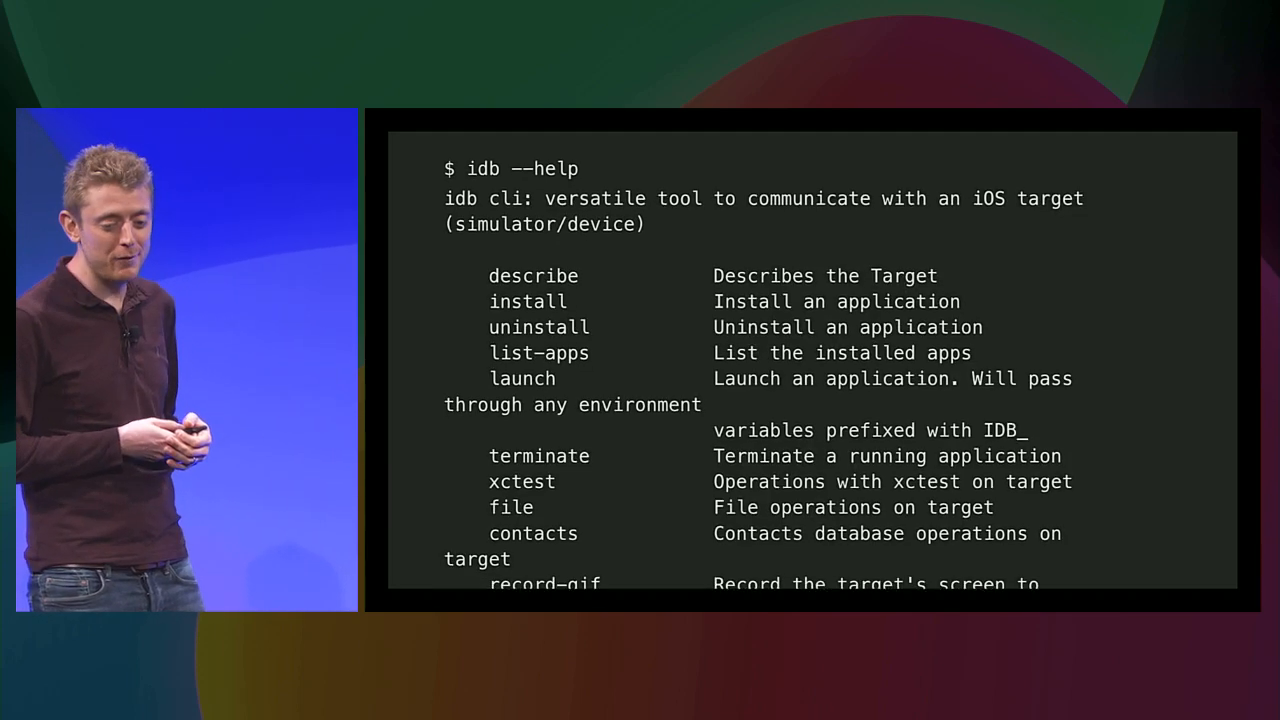
scroll("down", 3)
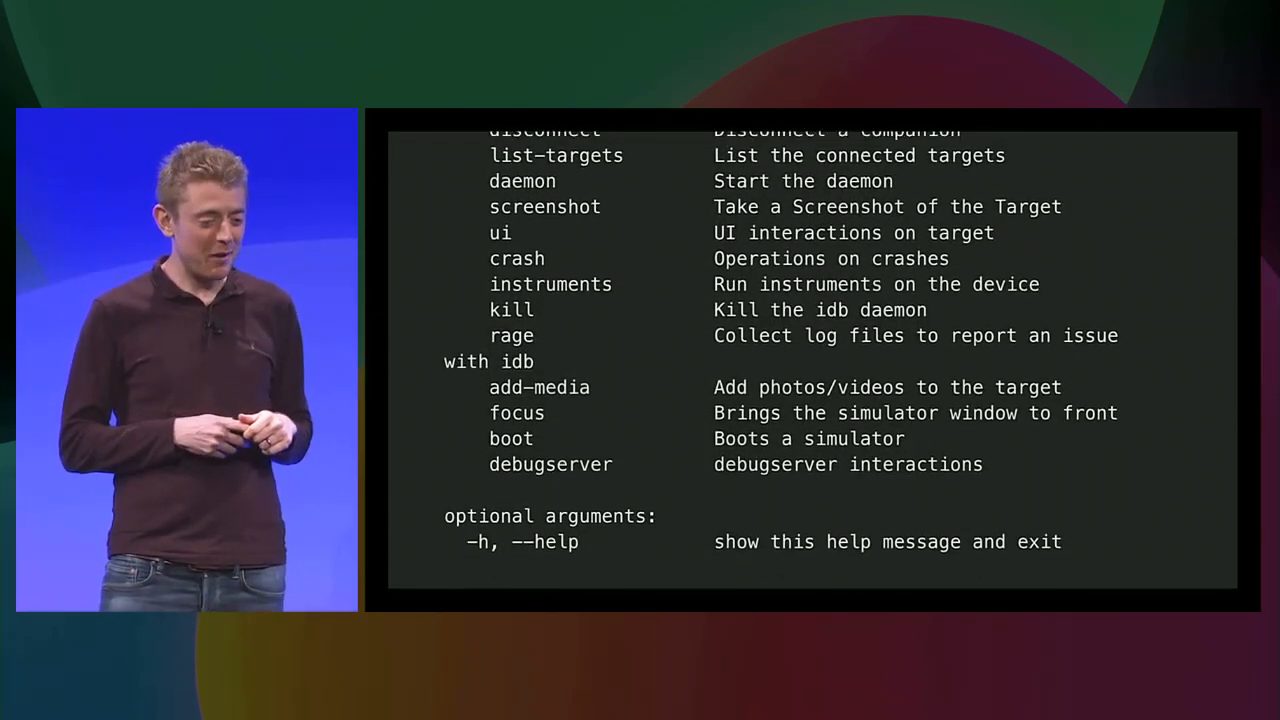